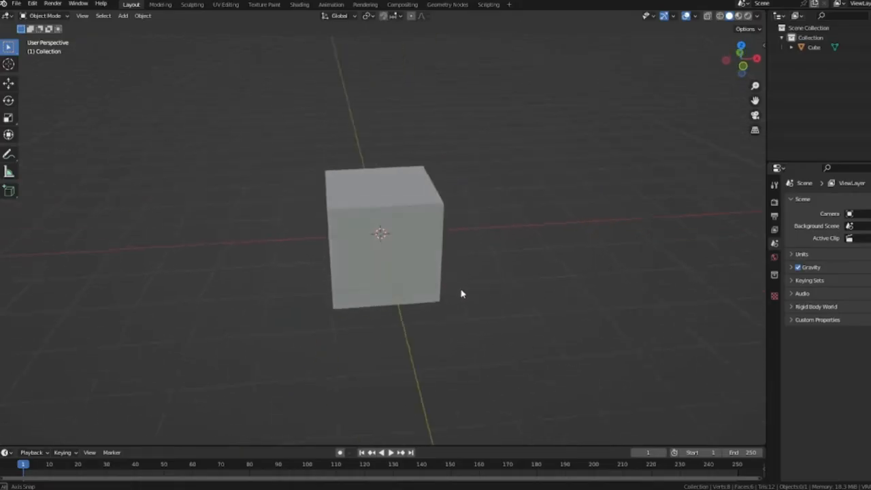
Select the default cube and enter Edit Mode to mark its seams
drag(461, 294, 441, 303)
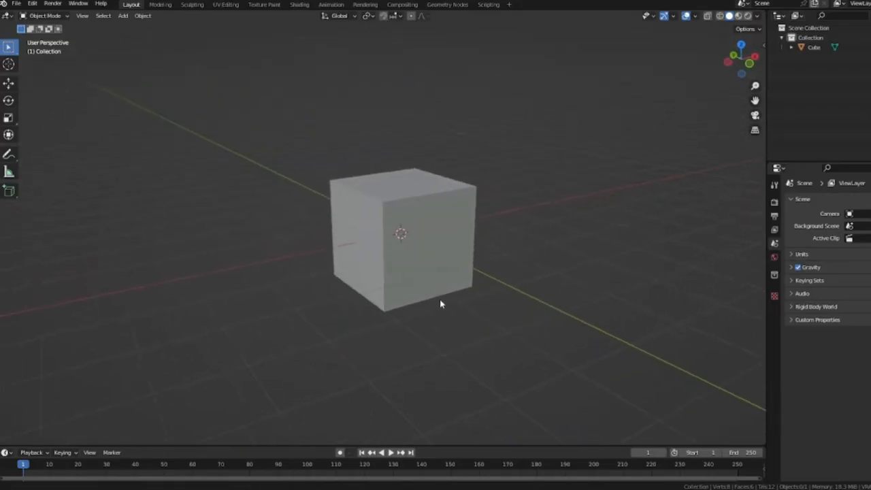
click(439, 302)
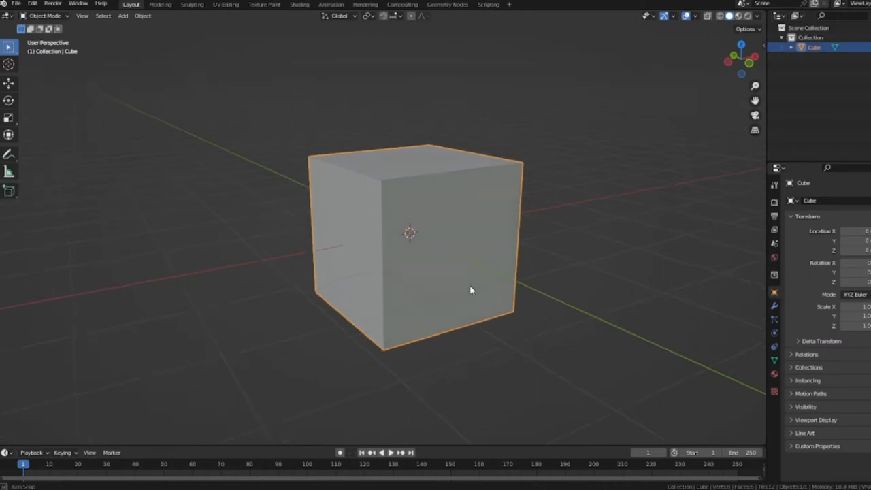
key(Tab)
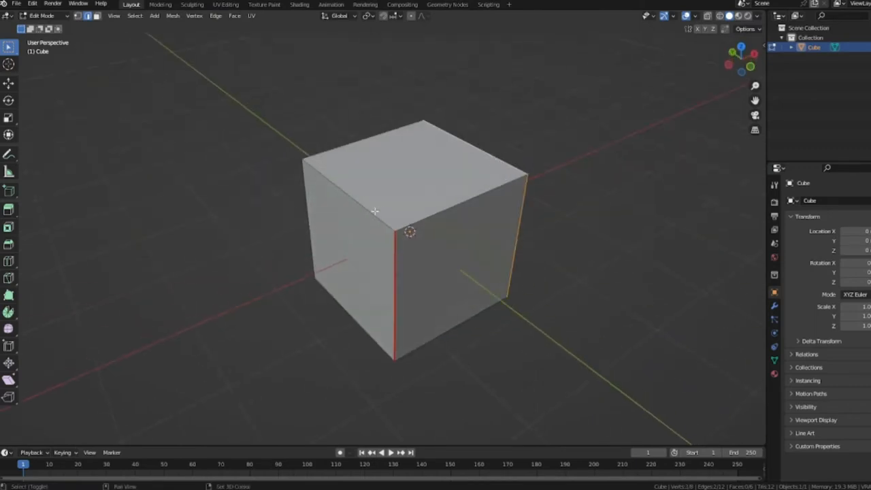
Orbit around the blaster barrel to reveal its marked seam loops
drag(375, 211, 406, 252)
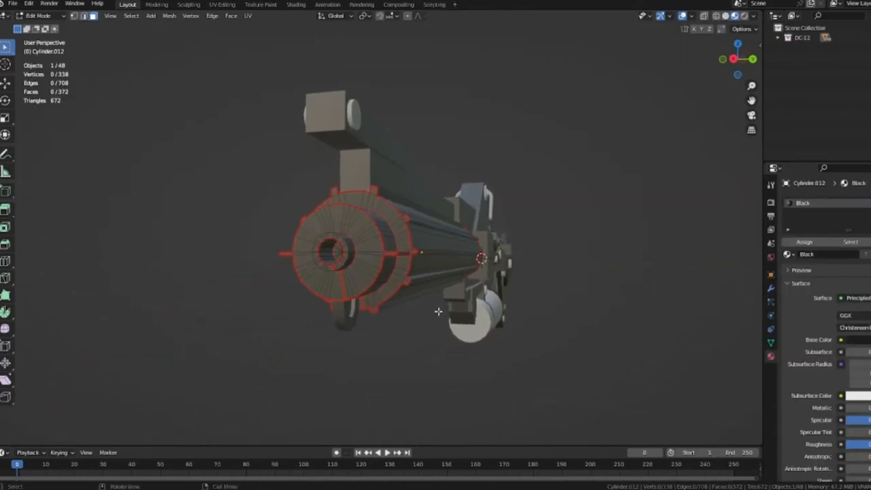
drag(438, 312, 461, 311)
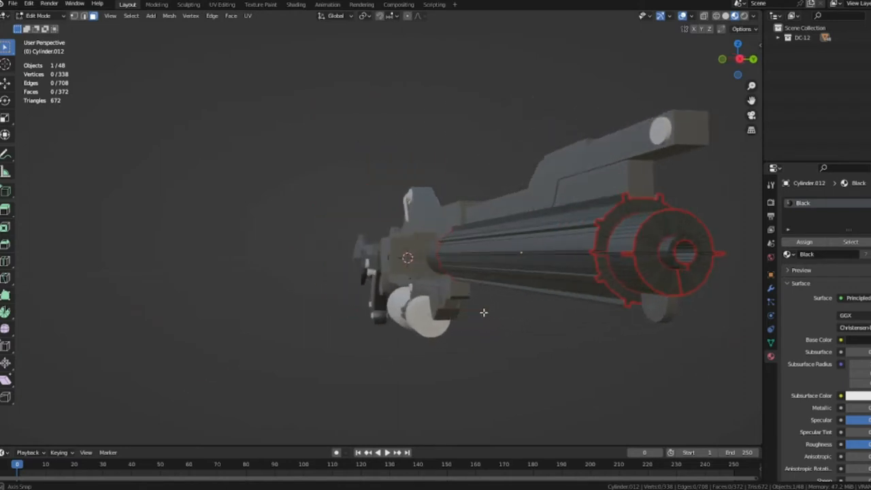
click(222, 4)
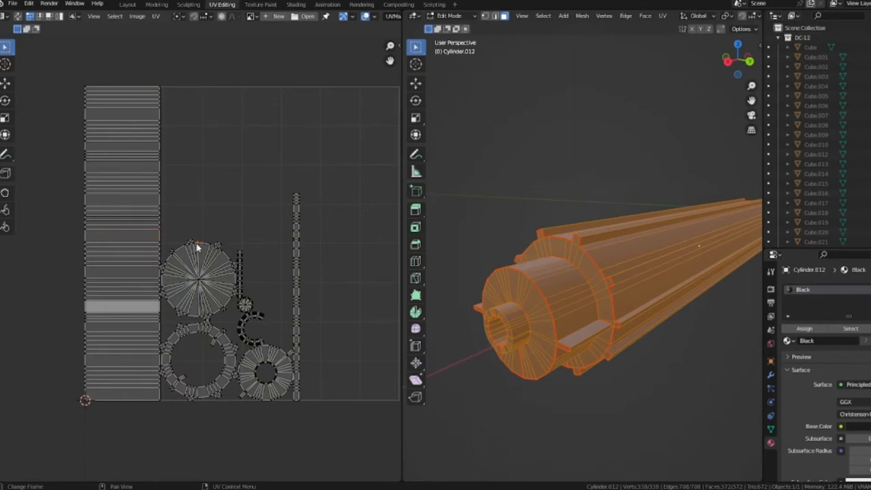
Adjust the view to show the barrel's UV islands beside the 3D model
drag(197, 275, 125, 224)
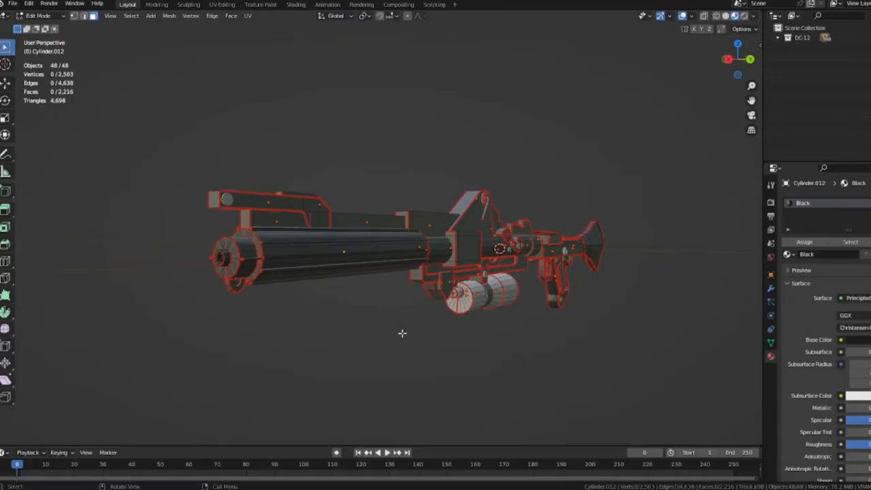
Orbit around the whole blaster to inspect all red seam outlines
drag(402, 334, 487, 351)
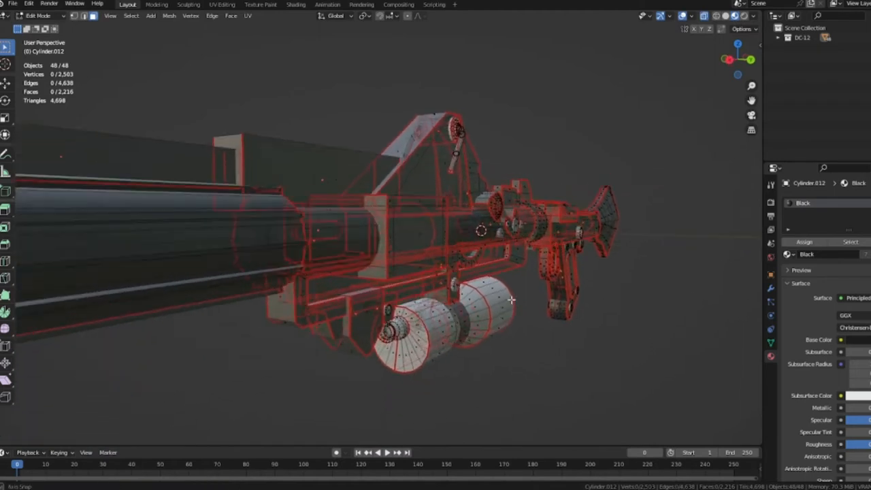
drag(511, 299, 491, 297)
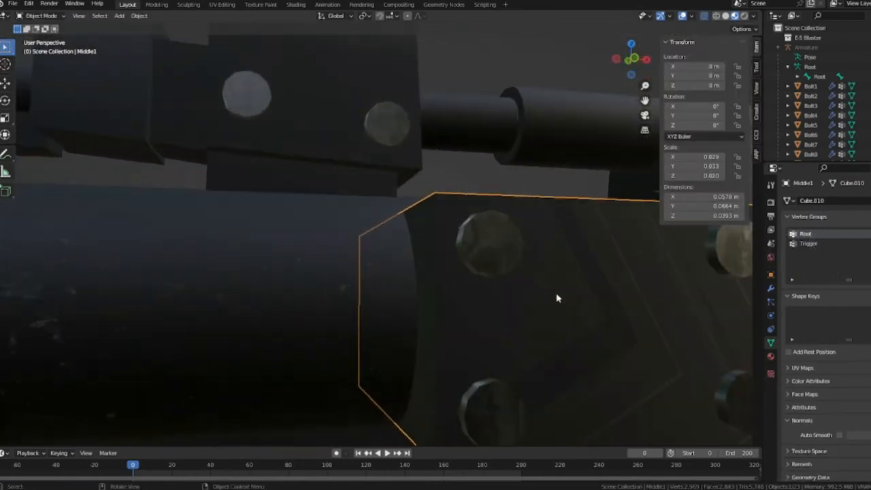
Toggle the barrel into Edit Mode and back to compare textures with the mesh
key(Tab)
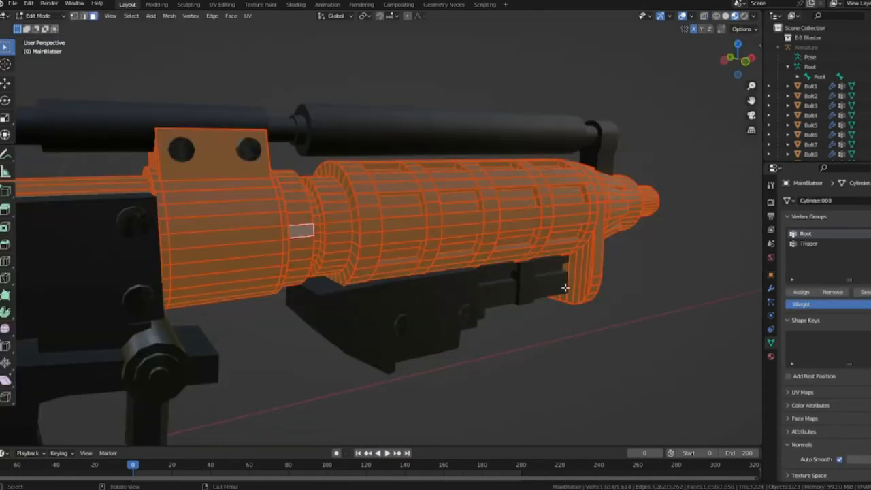
key(Tab)
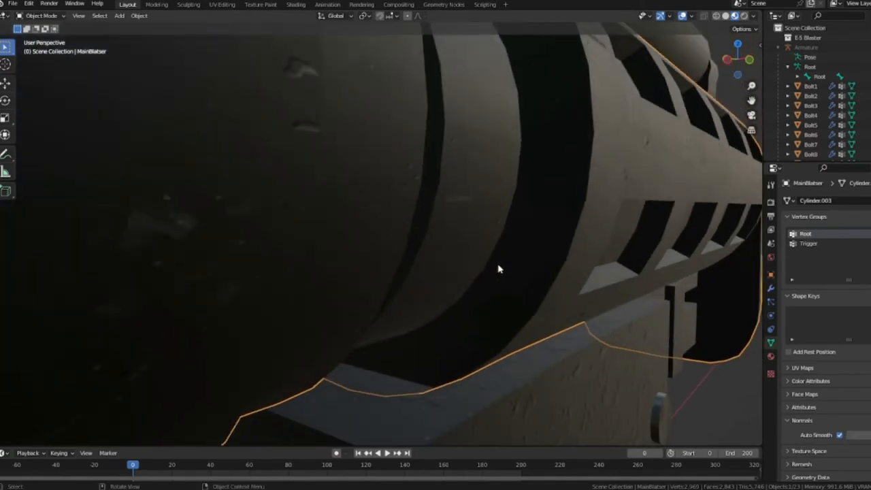
click(295, 5)
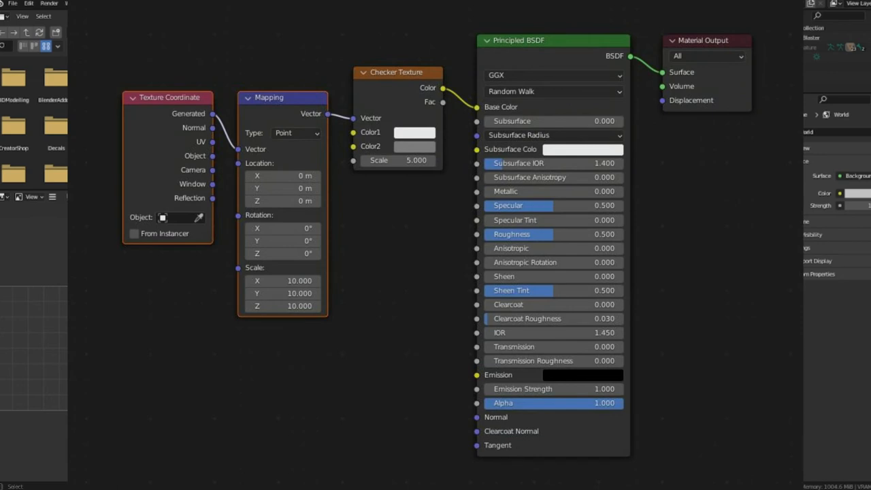
Switch workspaces to show the checker-textured blaster and its shader nodes
click(295, 5)
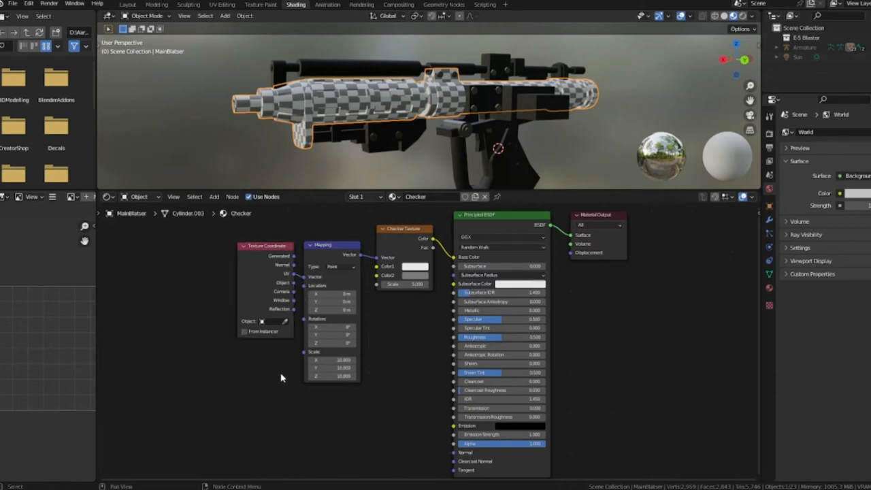
mouse_move(334, 392)
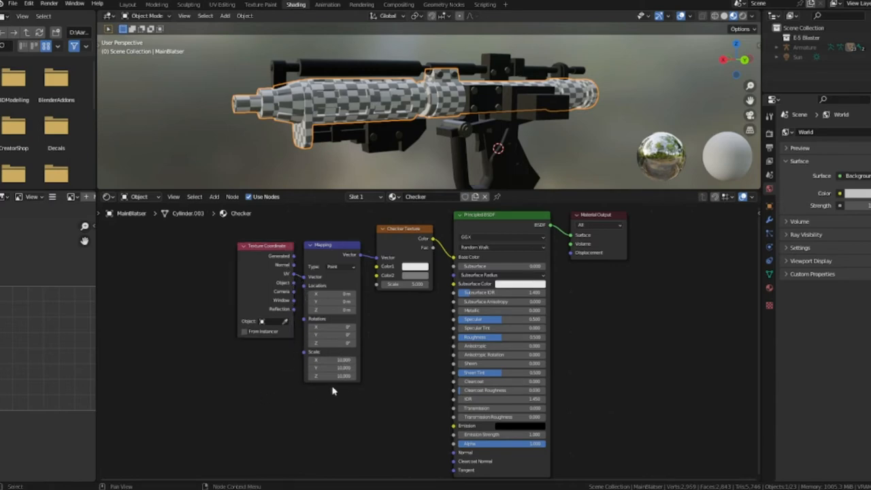
click(128, 6)
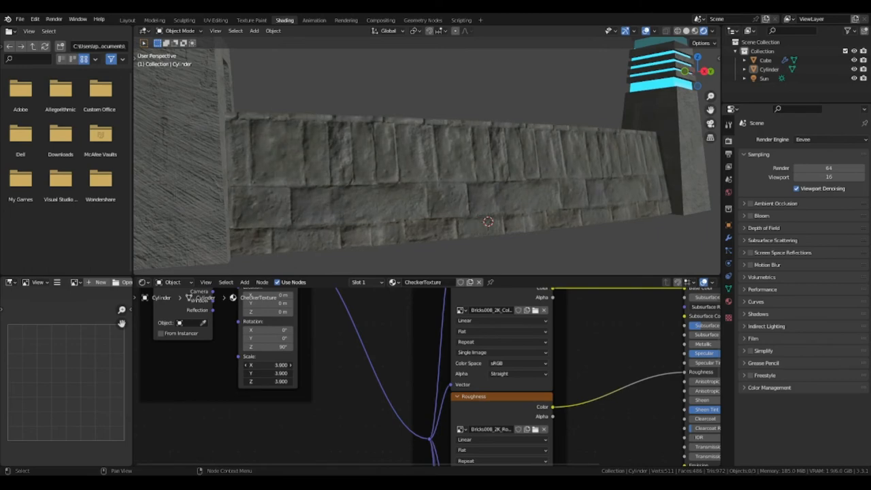
Set the Mapping node Scale to 3.700 so the stone texture tiles more densely
text(3.700)
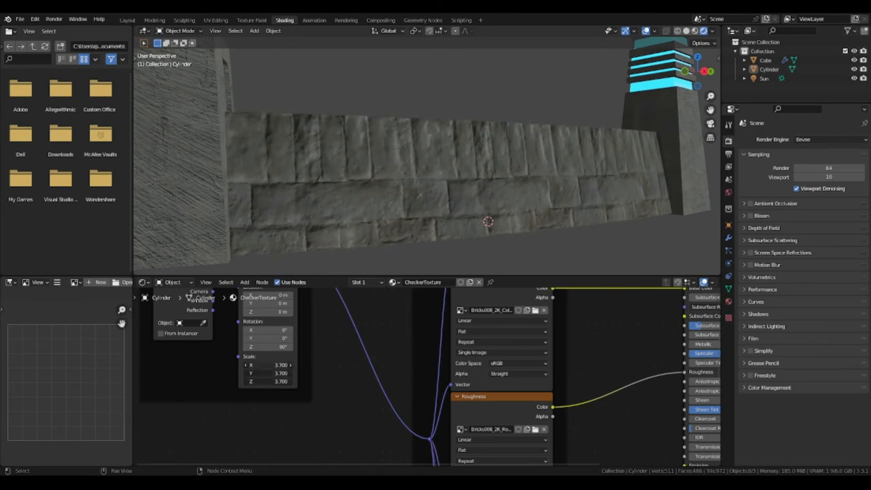